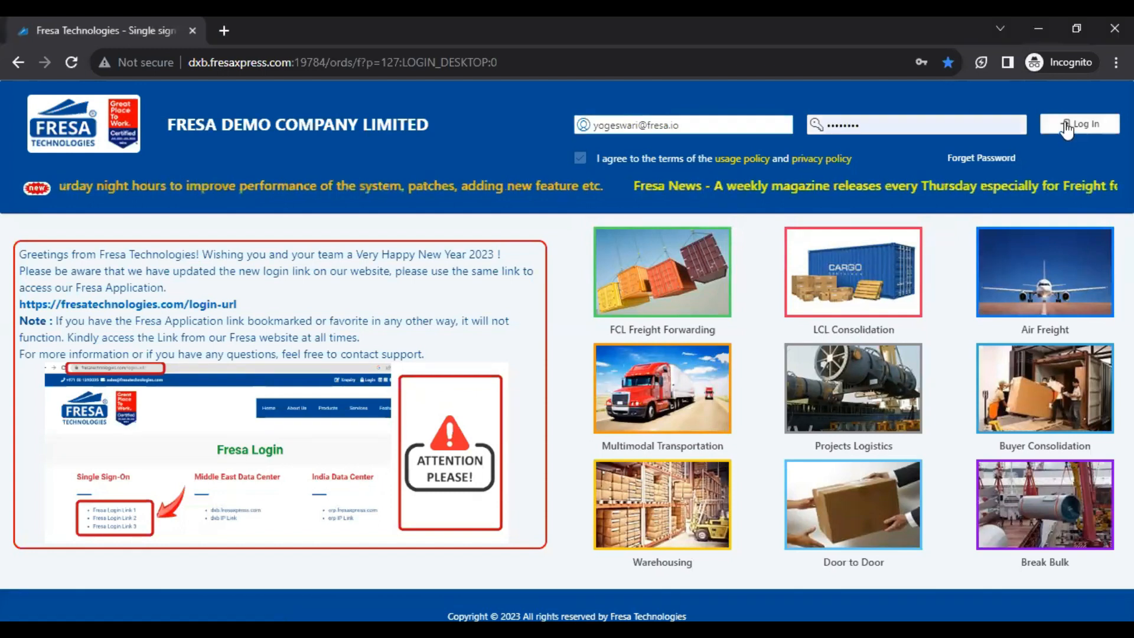
Step: Log in to the demo company account and wait for the home dashboard
{"action": "left_click", "coordinate": [1080, 123]}
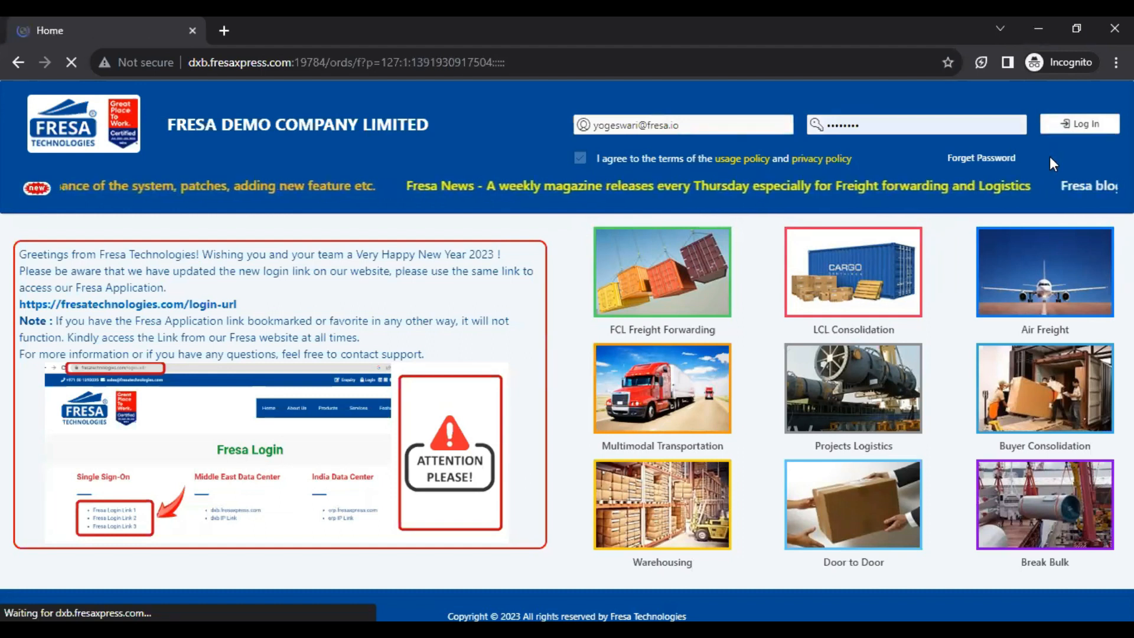
{"action": "left_click", "coordinate": [1079, 124]}
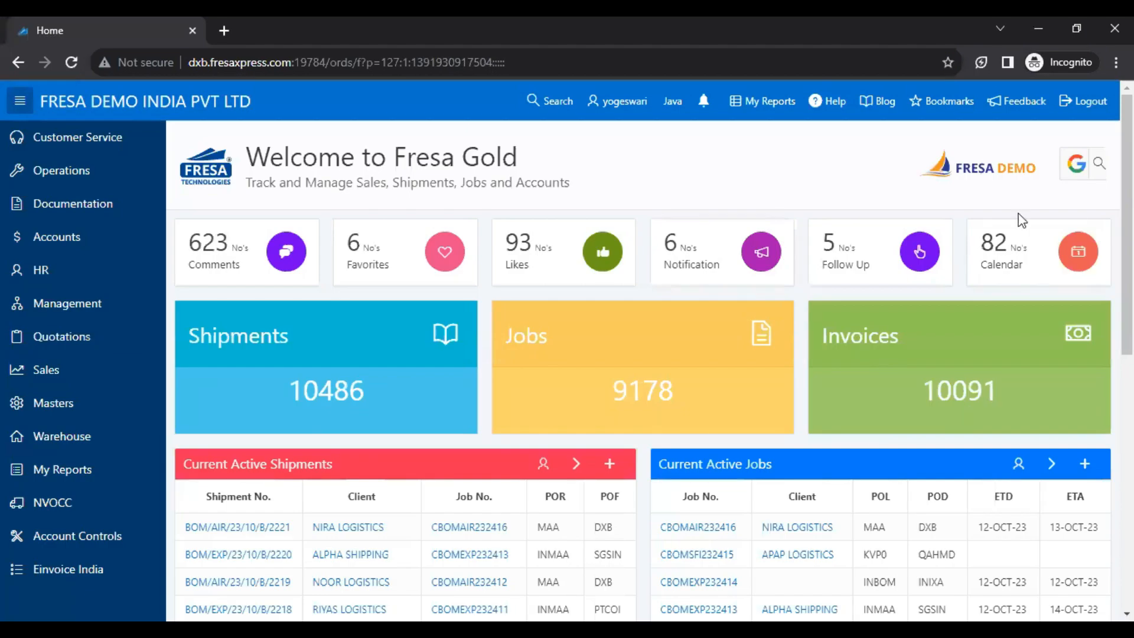
{"action": "mouse_move", "coordinate": [719, 417]}
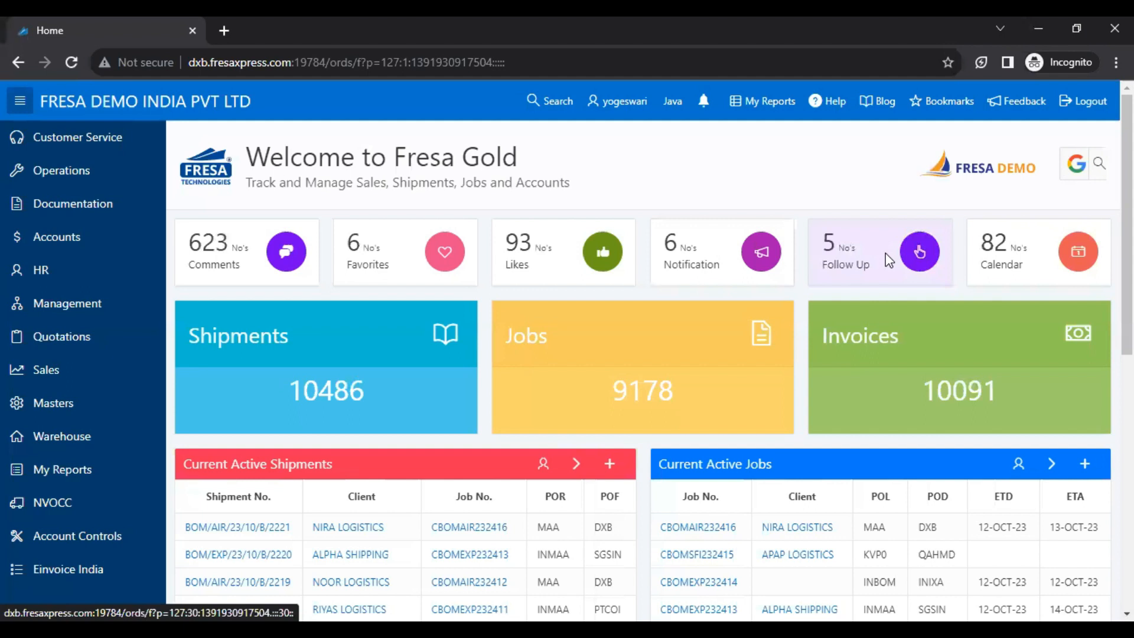
Step: Open the Followup List from the Follow Up dashboard tile
{"action": "left_click", "coordinate": [880, 252]}
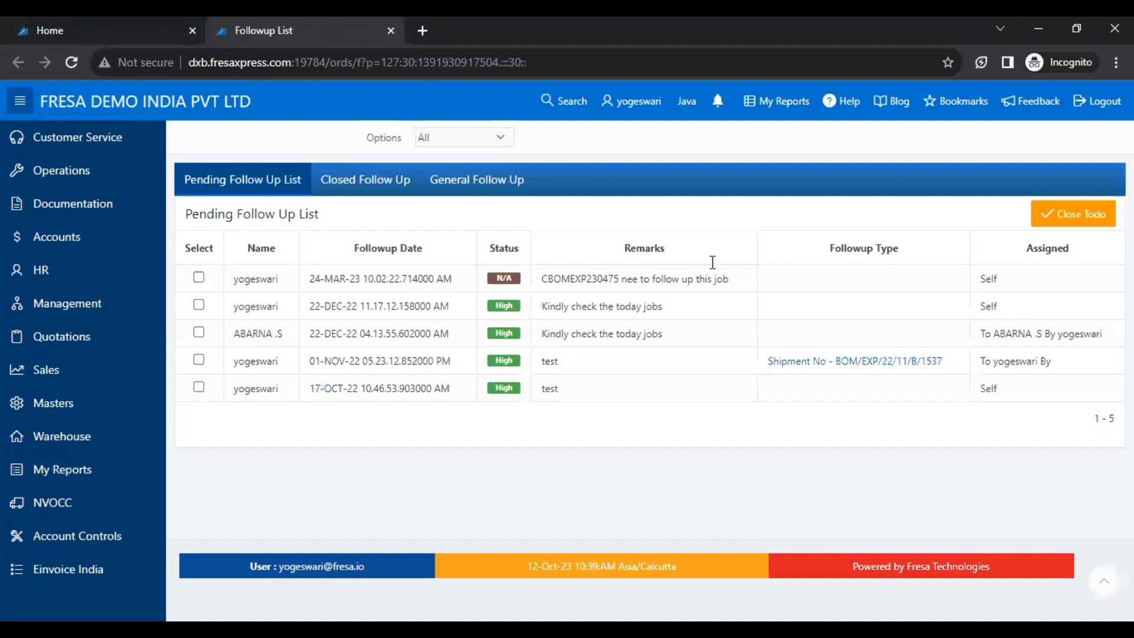
{"action": "mouse_move", "coordinate": [564, 445]}
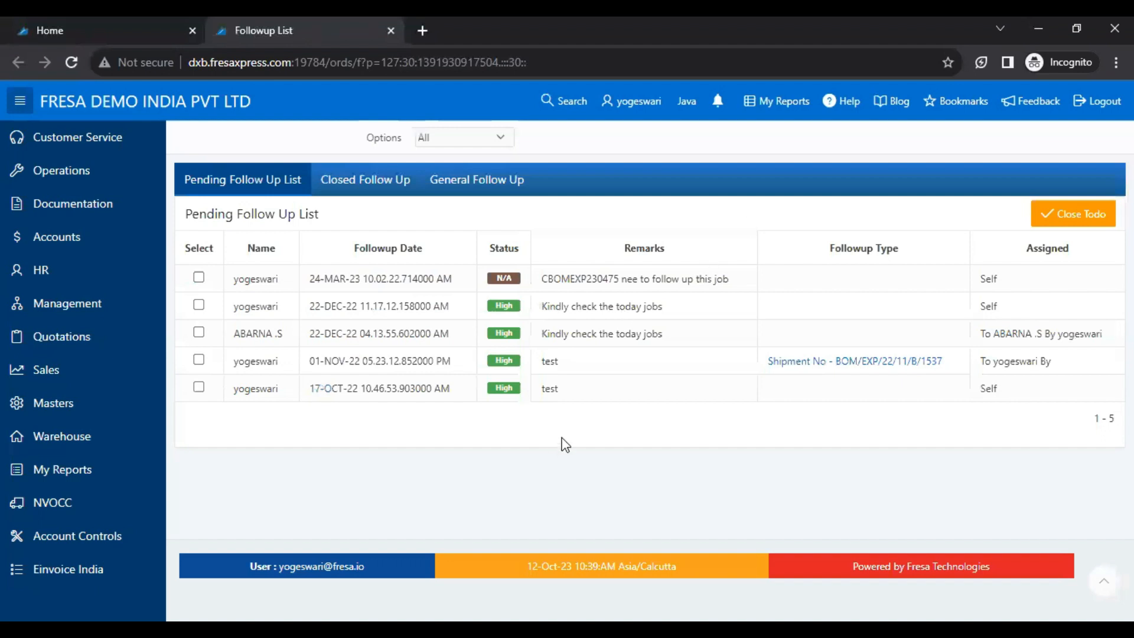
{"action": "mouse_move", "coordinate": [467, 191]}
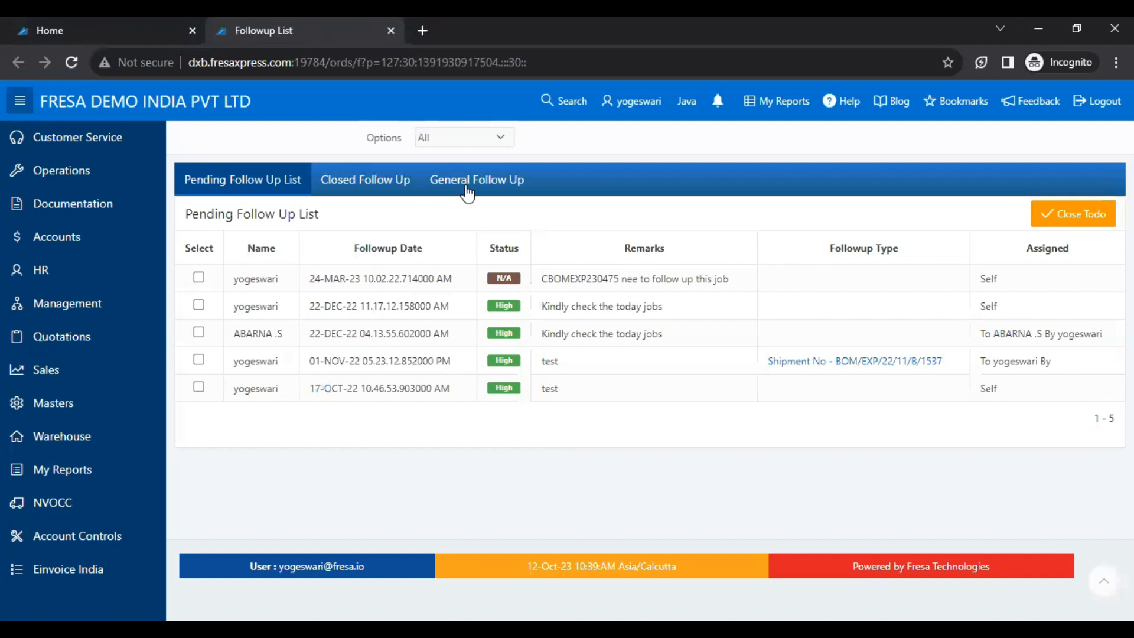
Step: Show the General Follow Up tab and start a new todo
{"action": "left_click", "coordinate": [476, 180]}
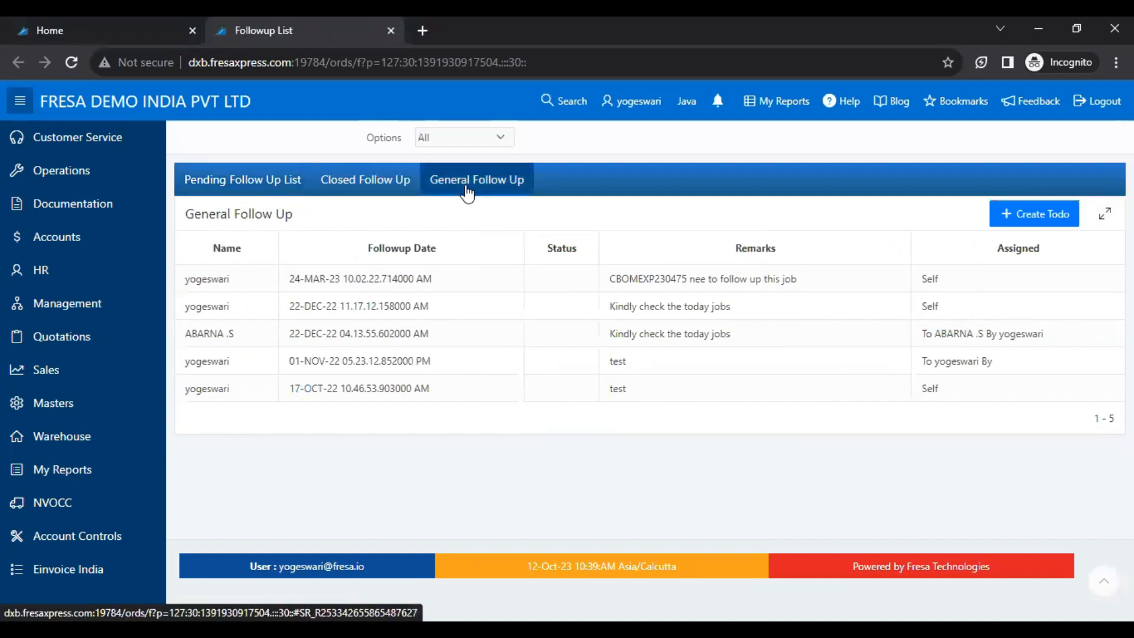
{"action": "mouse_move", "coordinate": [1034, 213]}
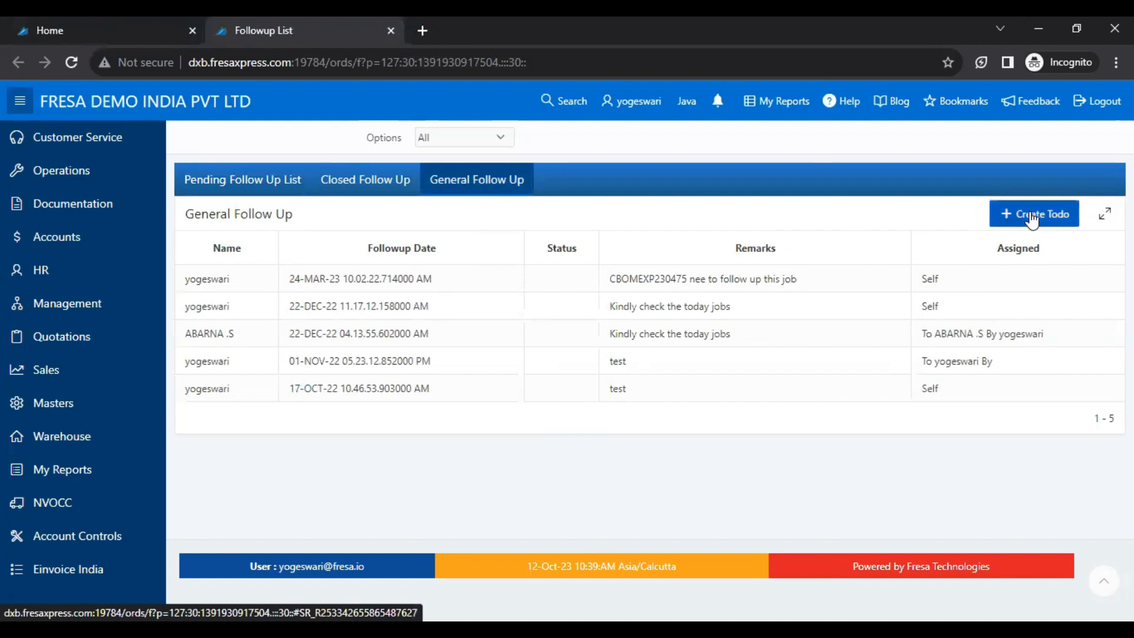
{"action": "left_click", "coordinate": [1034, 214]}
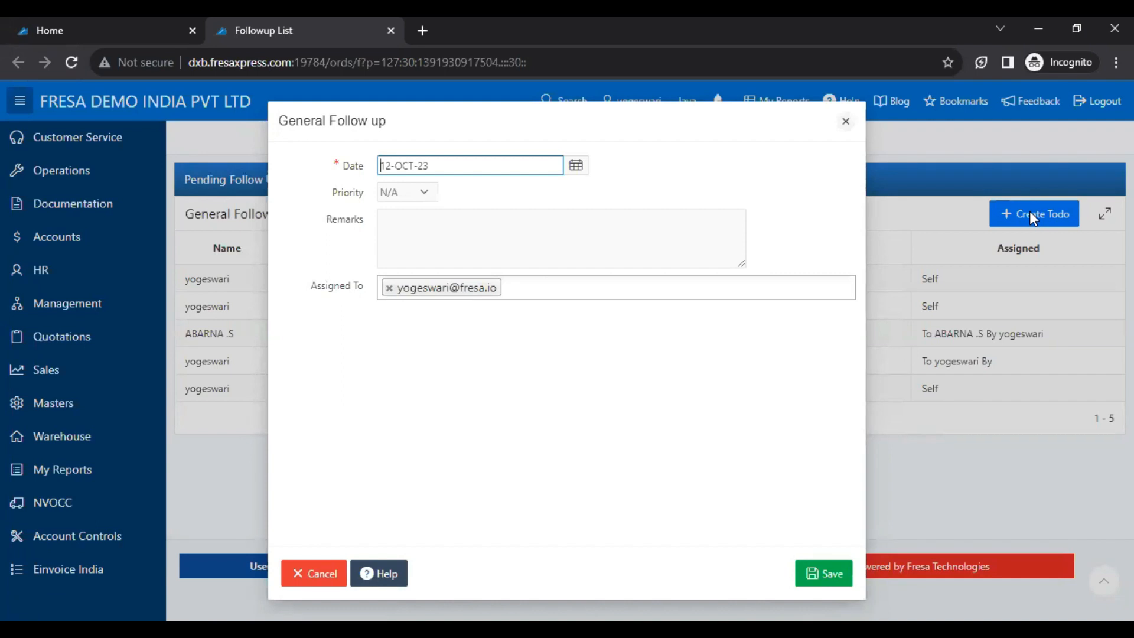
{"action": "mouse_move", "coordinate": [698, 209]}
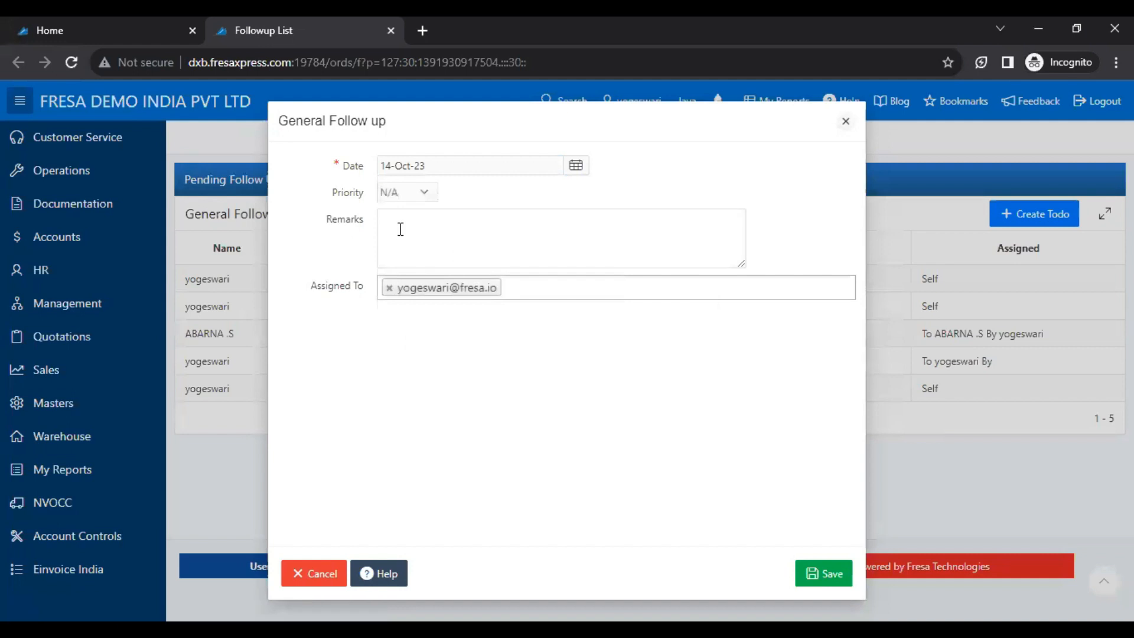
Step: Enter 'test' as the follow-up remark with date 14-Oct-23
{"action": "type", "text": "test"}
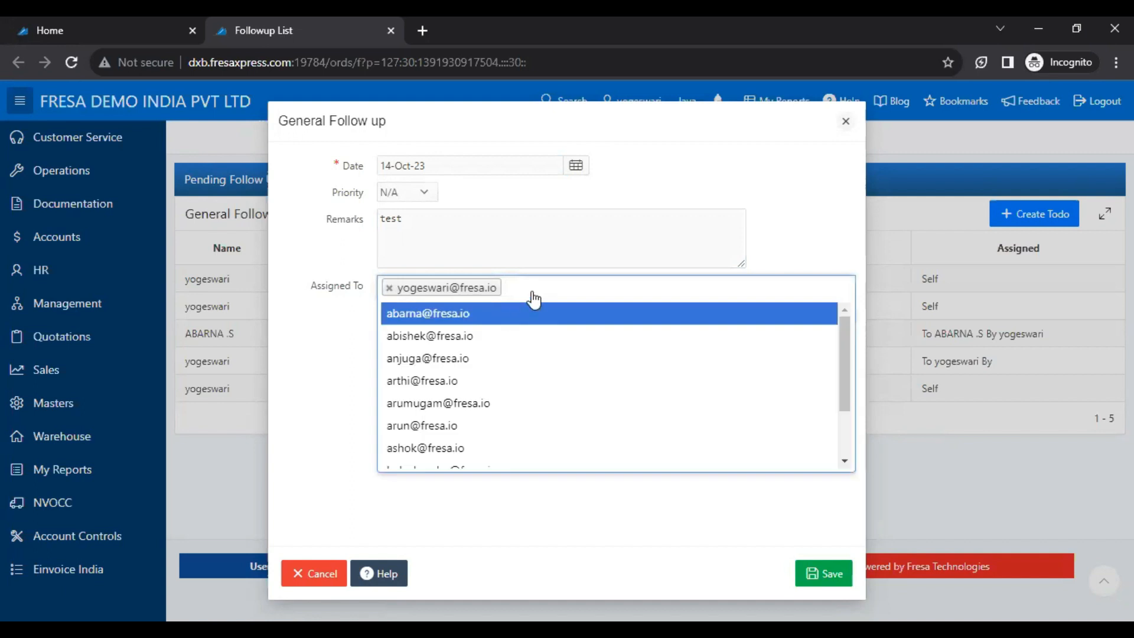
{"action": "left_click", "coordinate": [428, 314]}
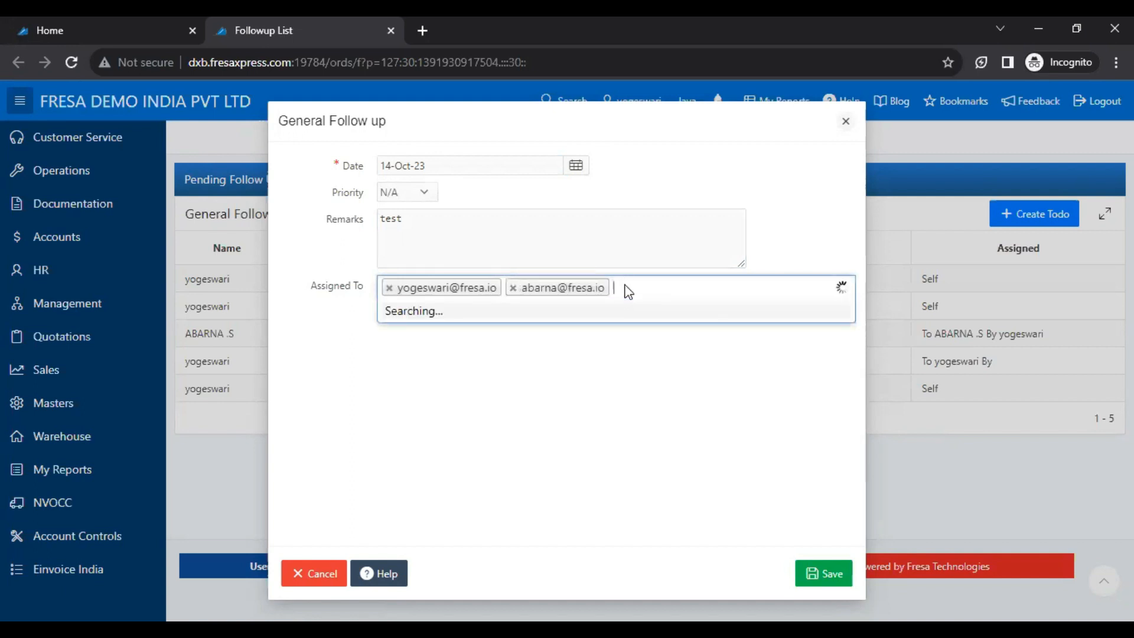
{"action": "type", "text": "sri"}
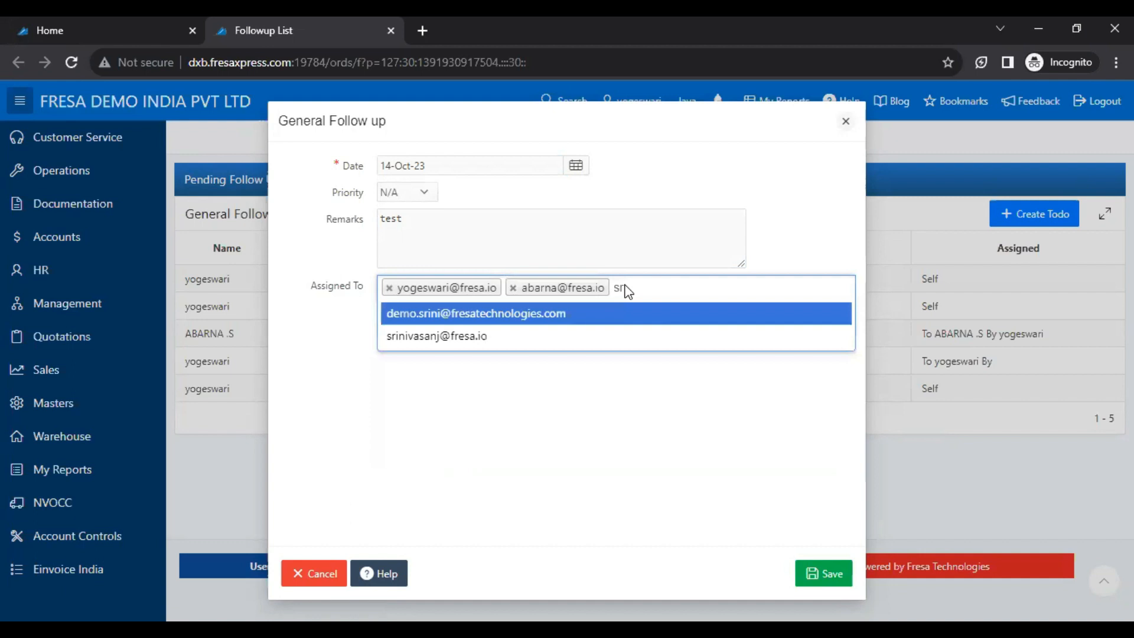
{"action": "left_click", "coordinate": [437, 335]}
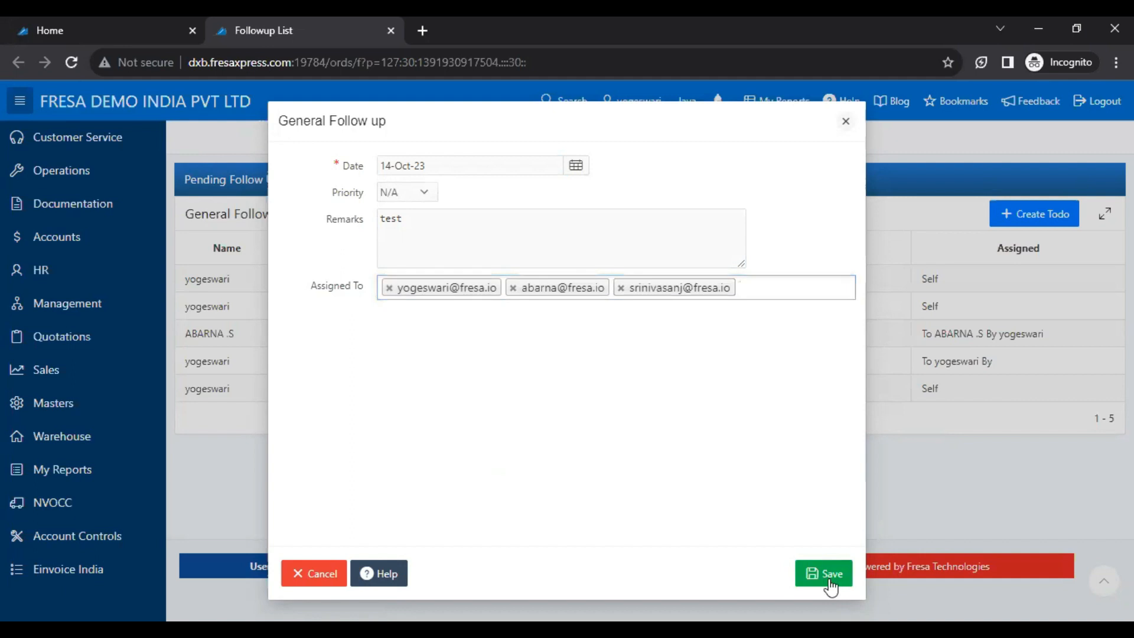
{"action": "left_click", "coordinate": [823, 573]}
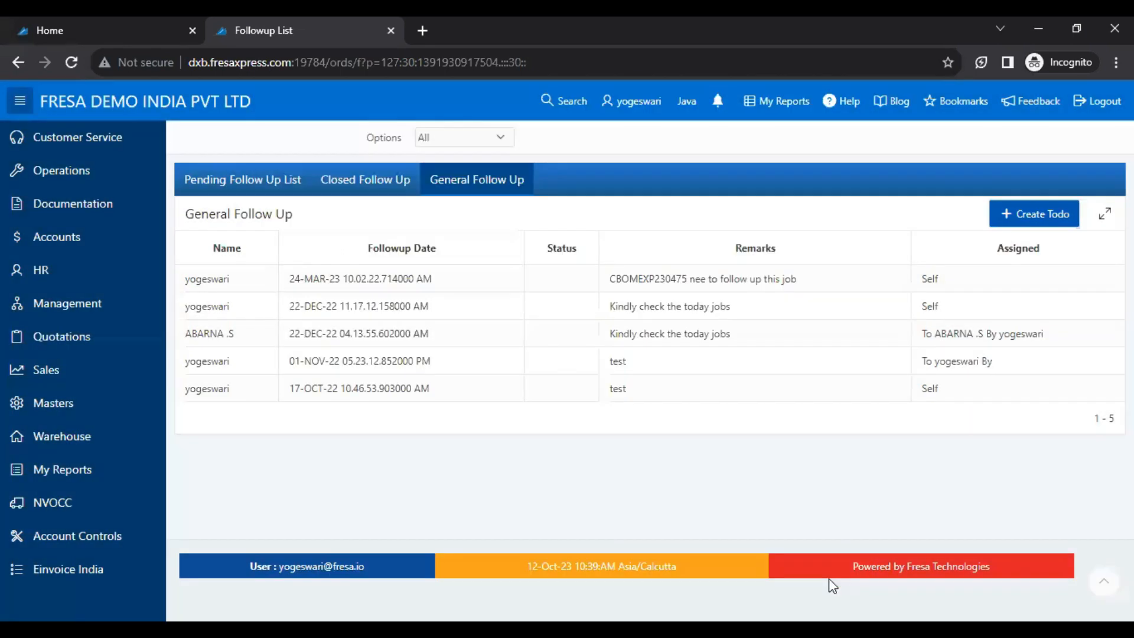